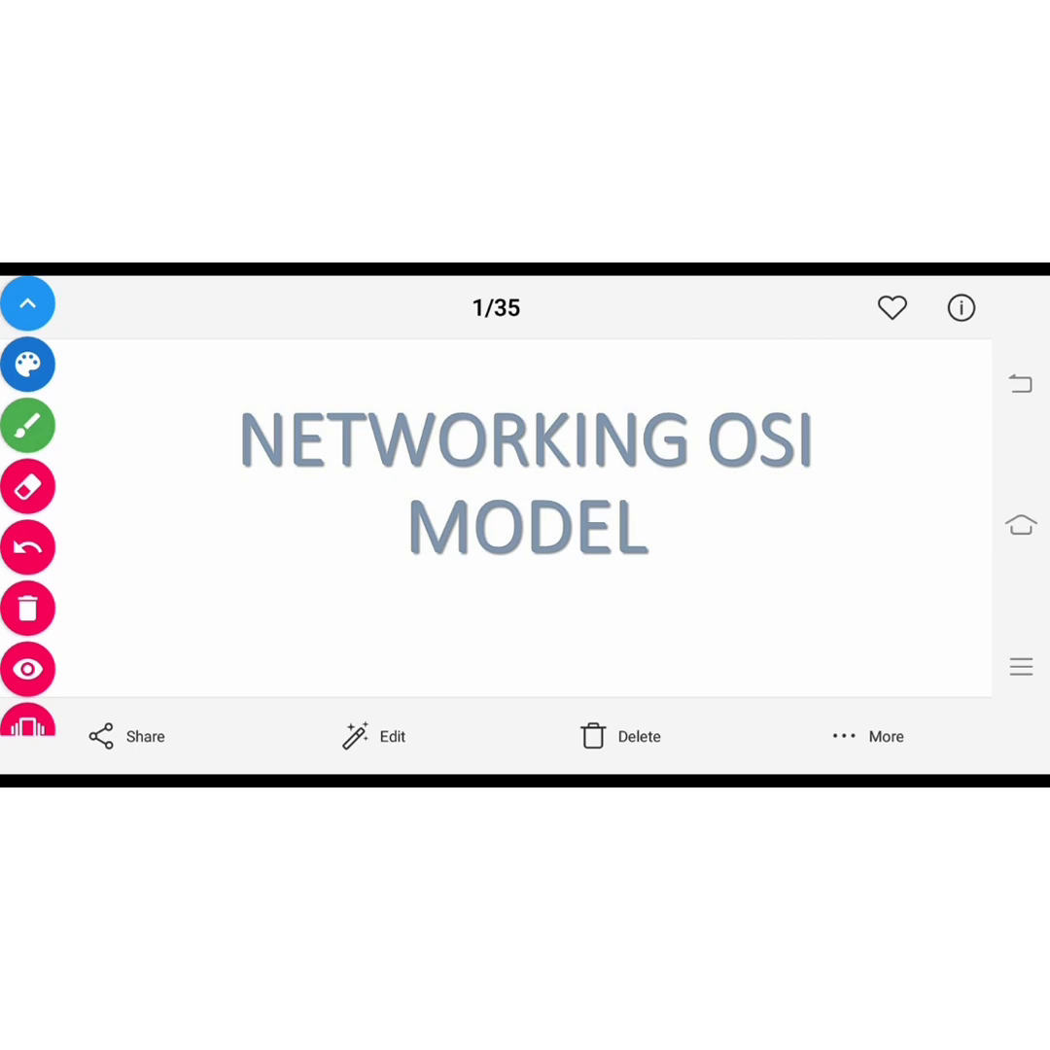
Draw a short blue pen stroke above "International Organization for" on slide 2.
drag(634, 591, 810, 571)
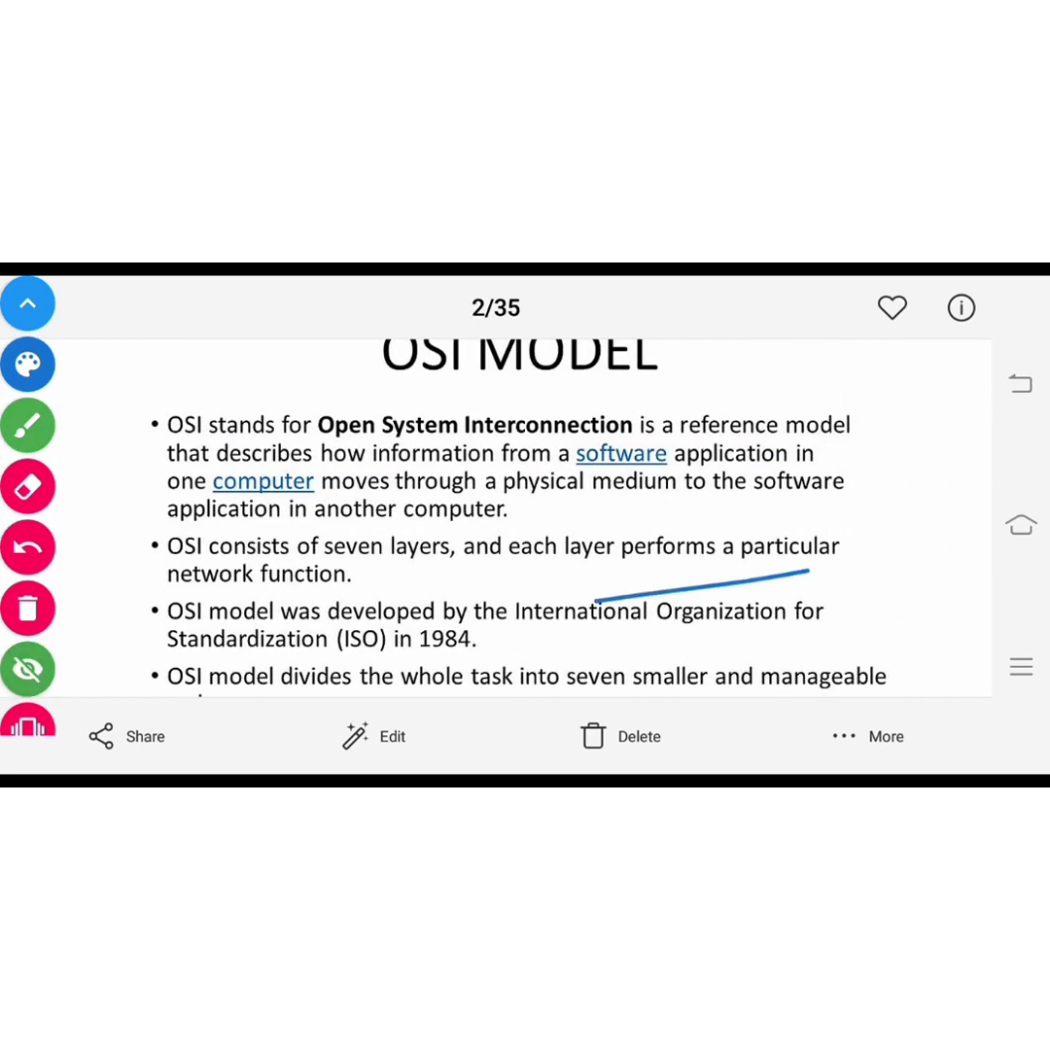
click(27, 547)
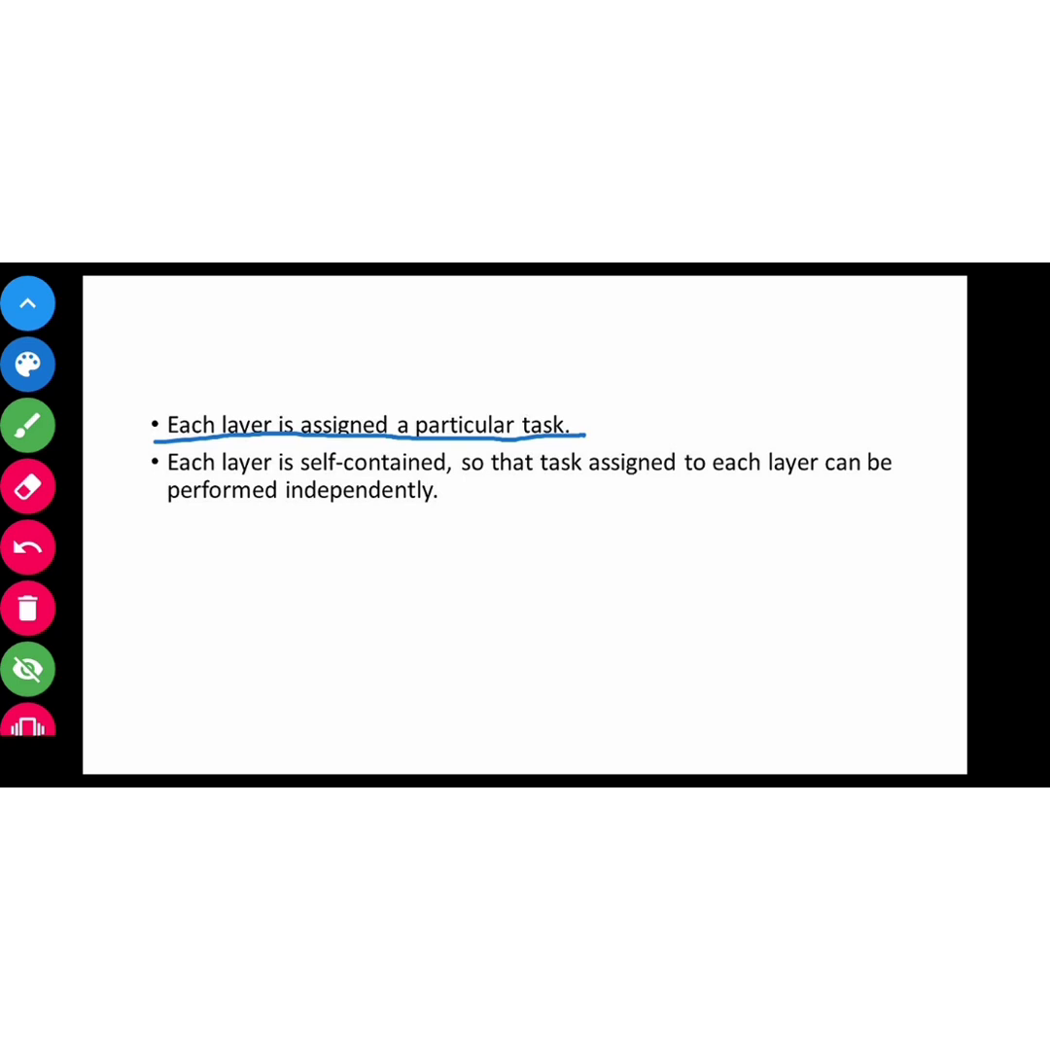
Underline "task assigned to each layer" in the second bullet with the blue pen.
drag(467, 496, 743, 491)
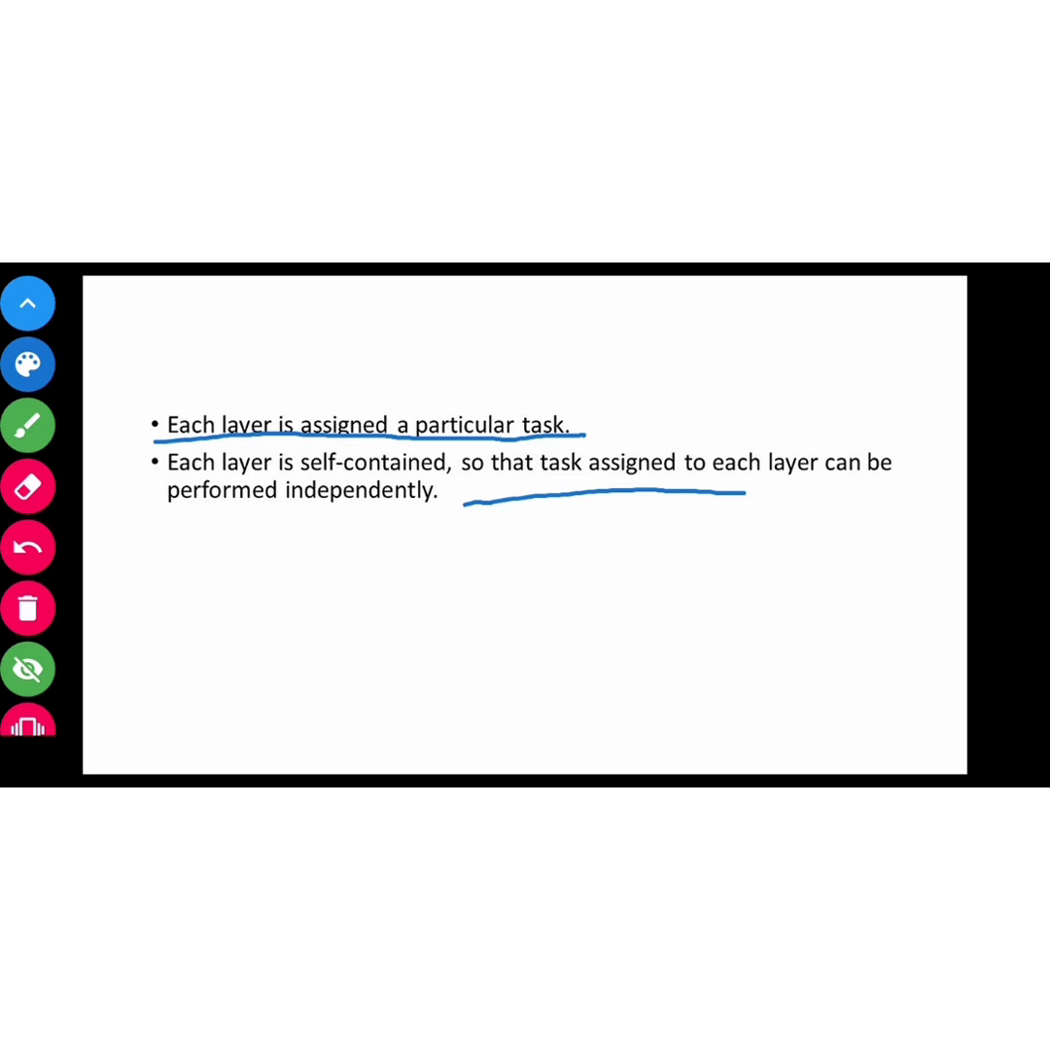
drag(743, 490, 899, 490)
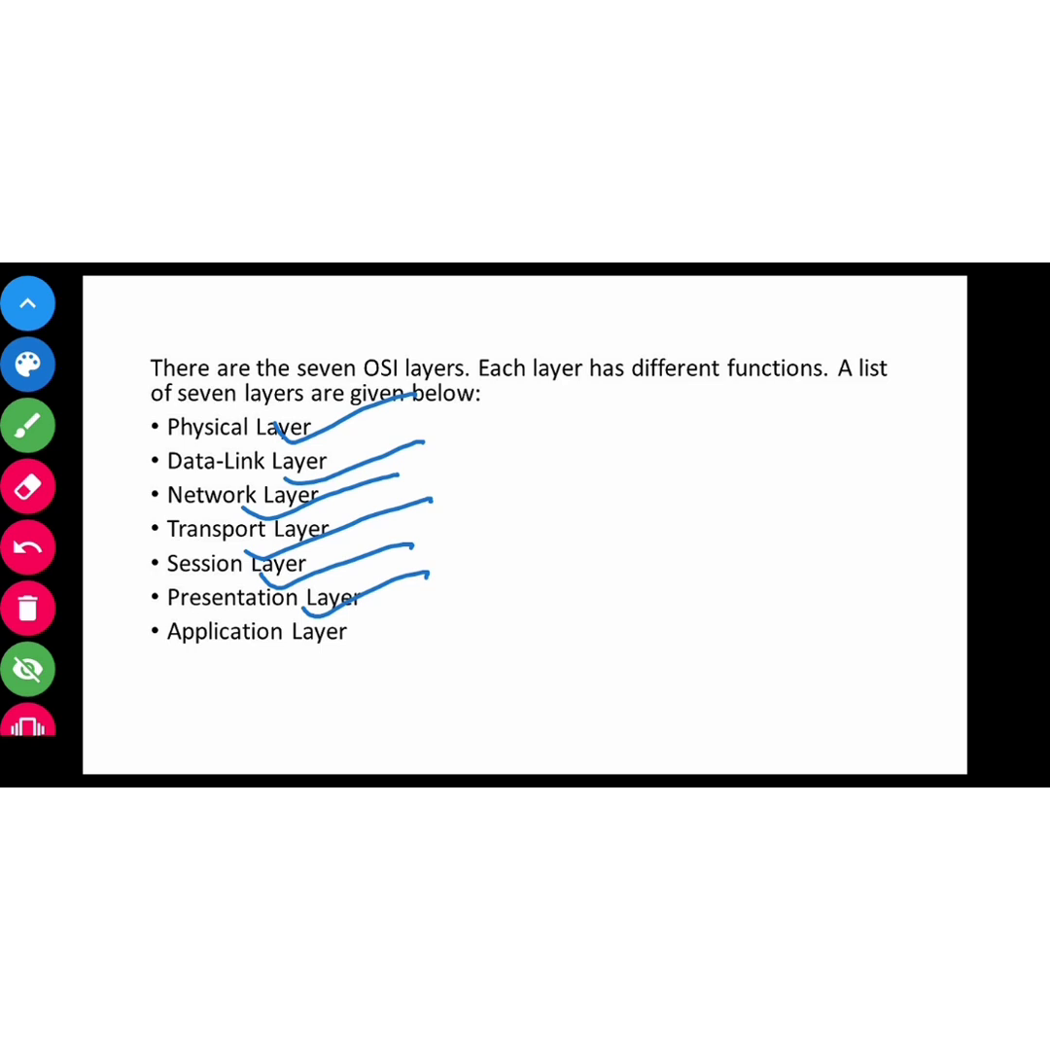
Tick the next layer name in the seven-layer OSI list with the blue pen.
drag(262, 671, 463, 603)
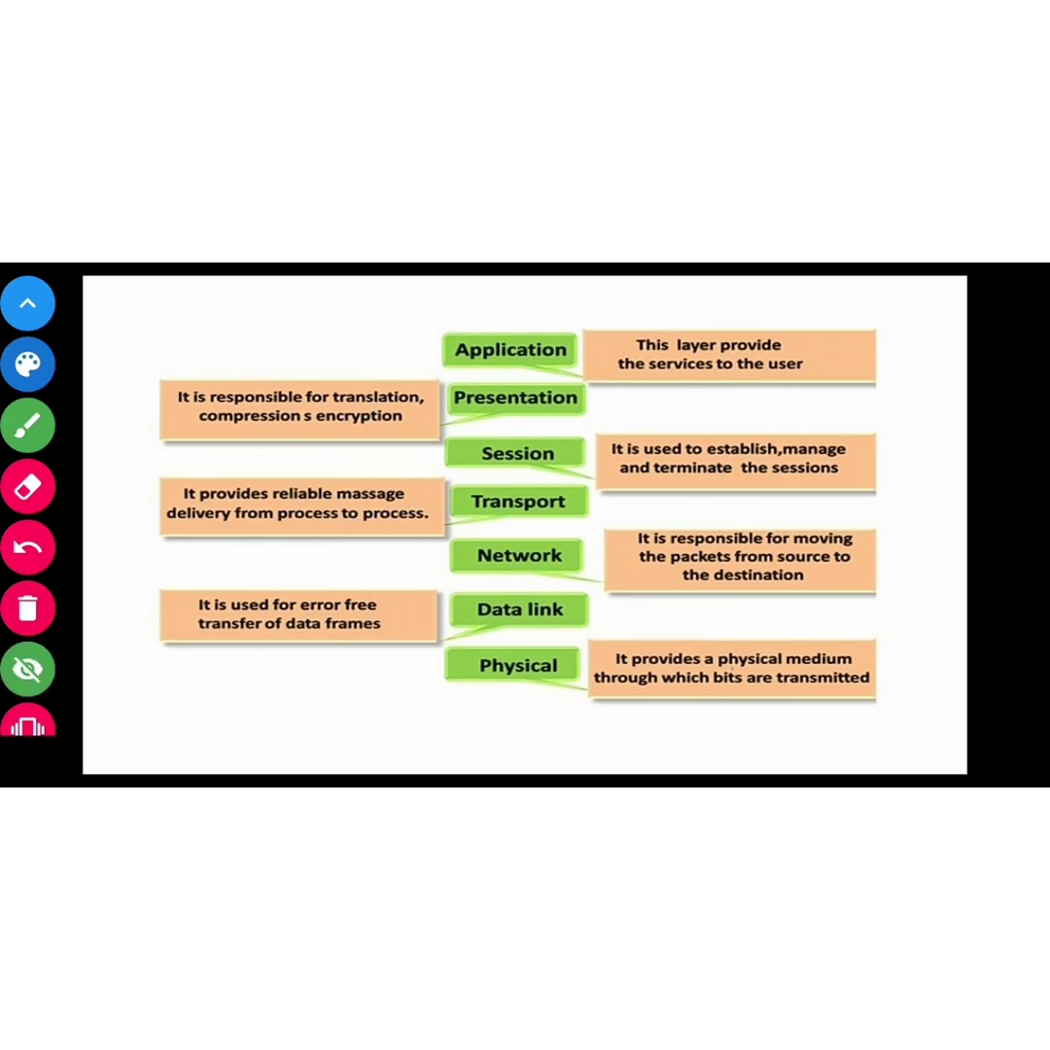
Draw a blue upward arrow beside the Transport and Network boxes, then move on to the next slide.
drag(413, 704, 420, 568)
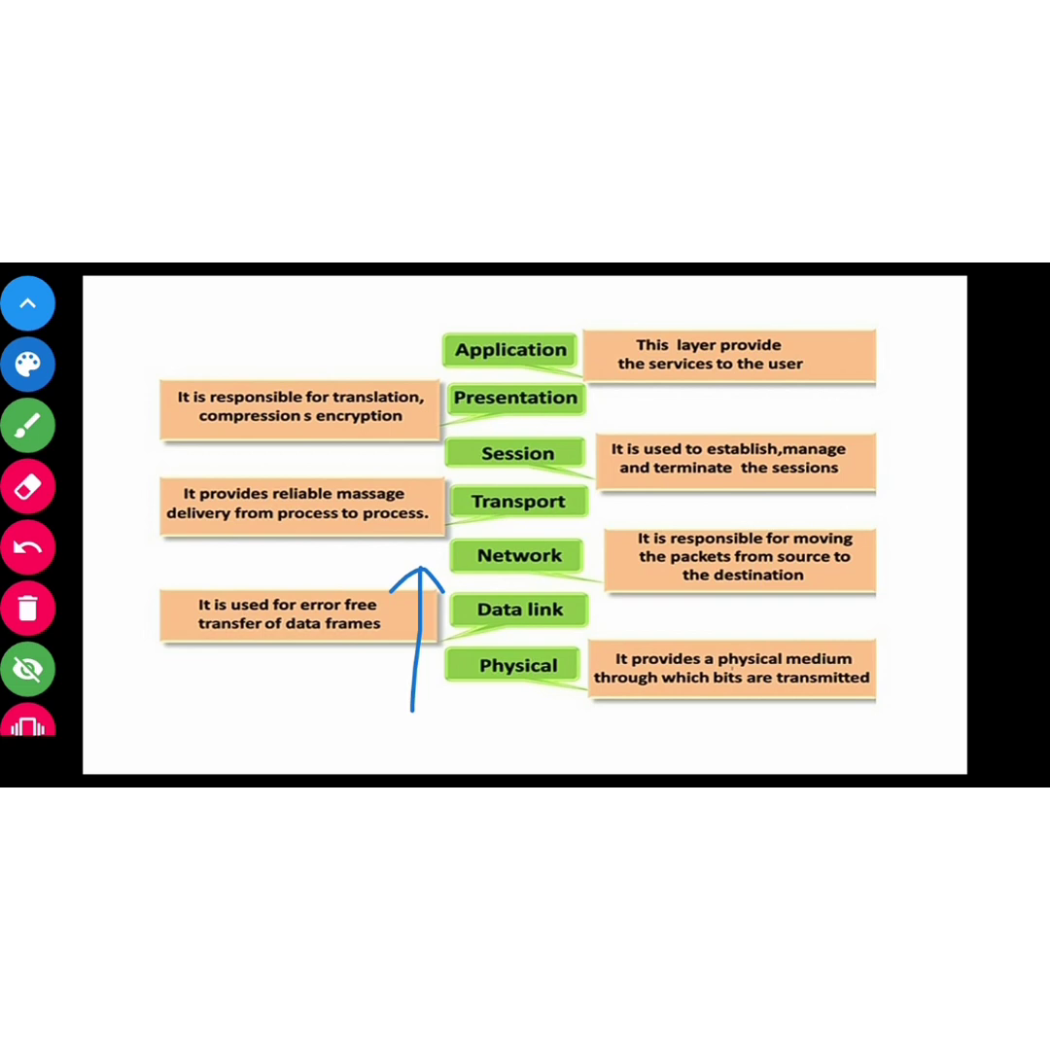
click(27, 669)
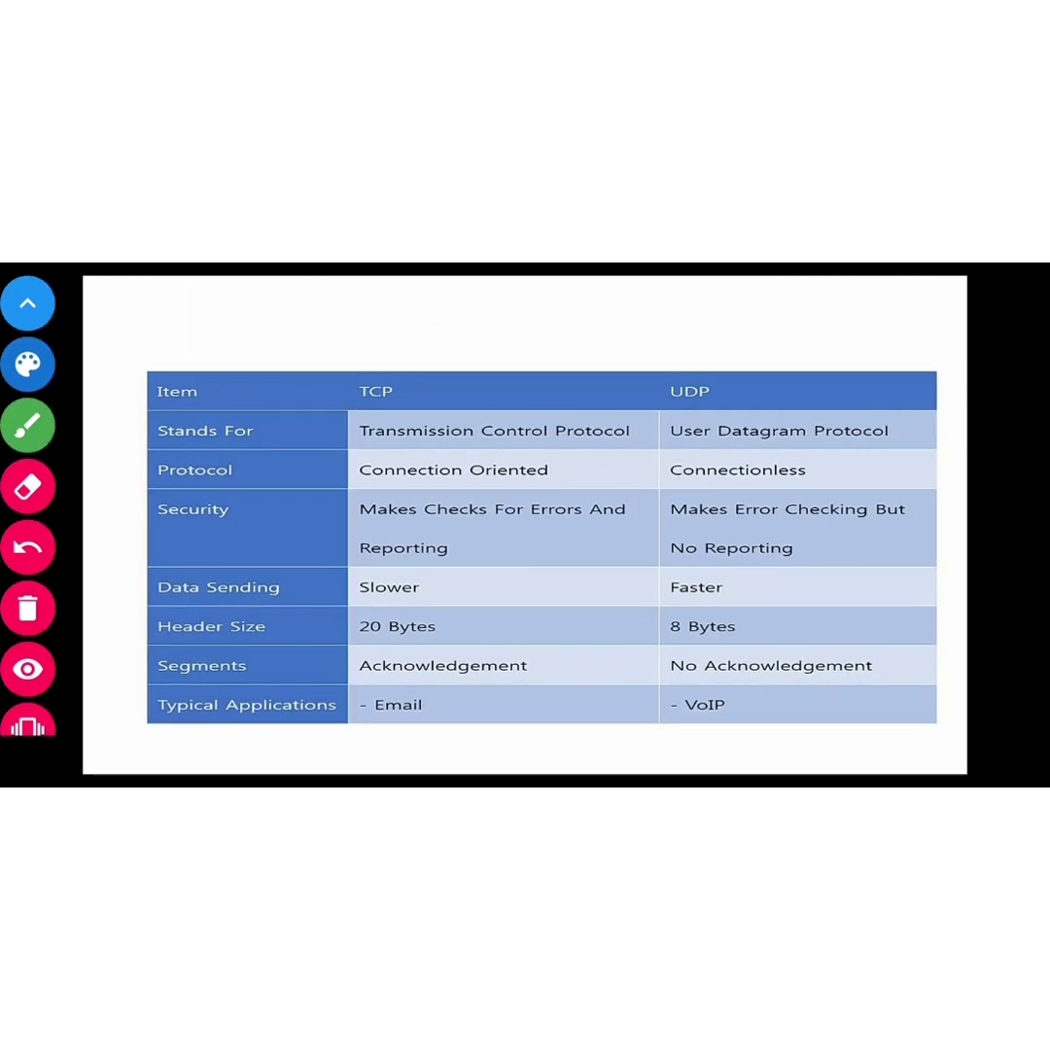
Underline Connection Oriented under TCP and Connectionless under UDP in blue pen.
click(27, 640)
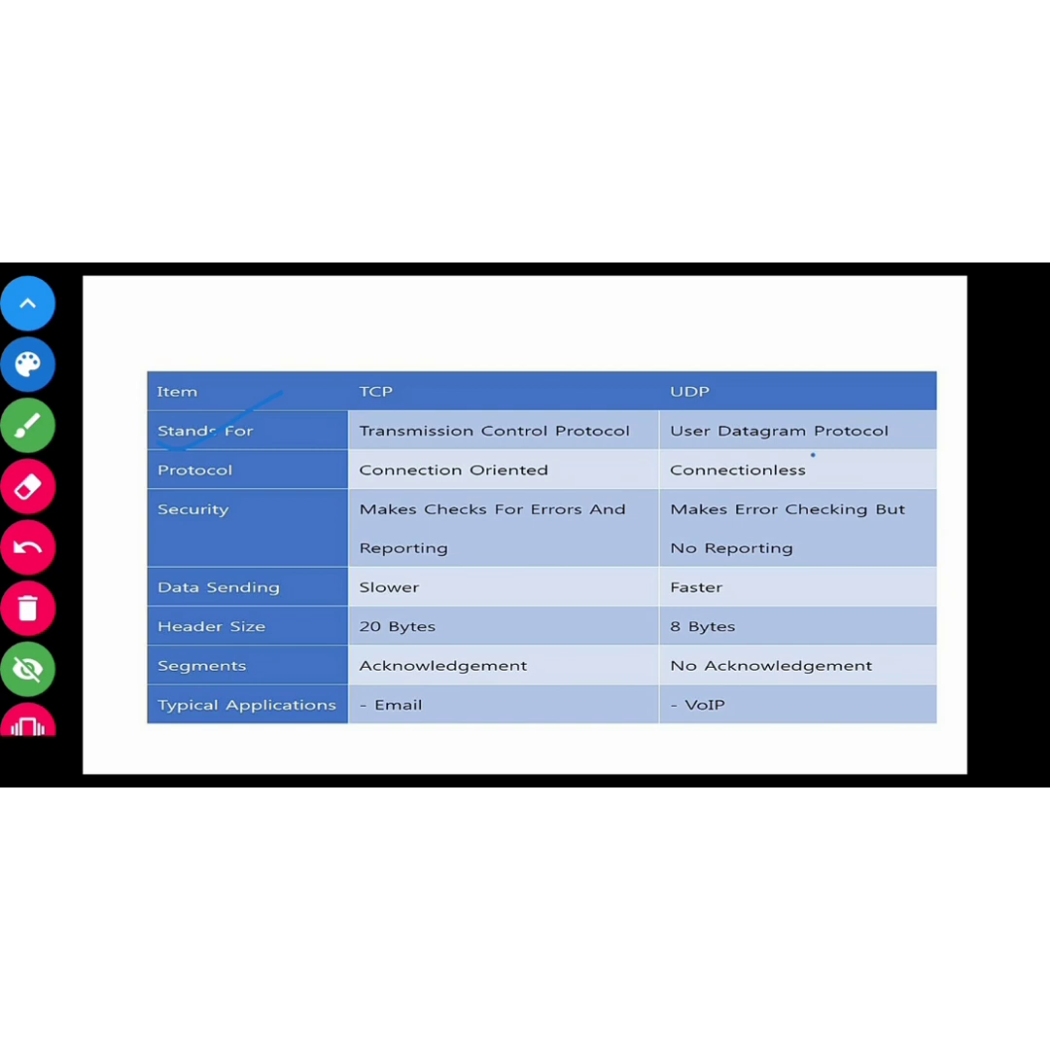
drag(360, 486, 548, 486)
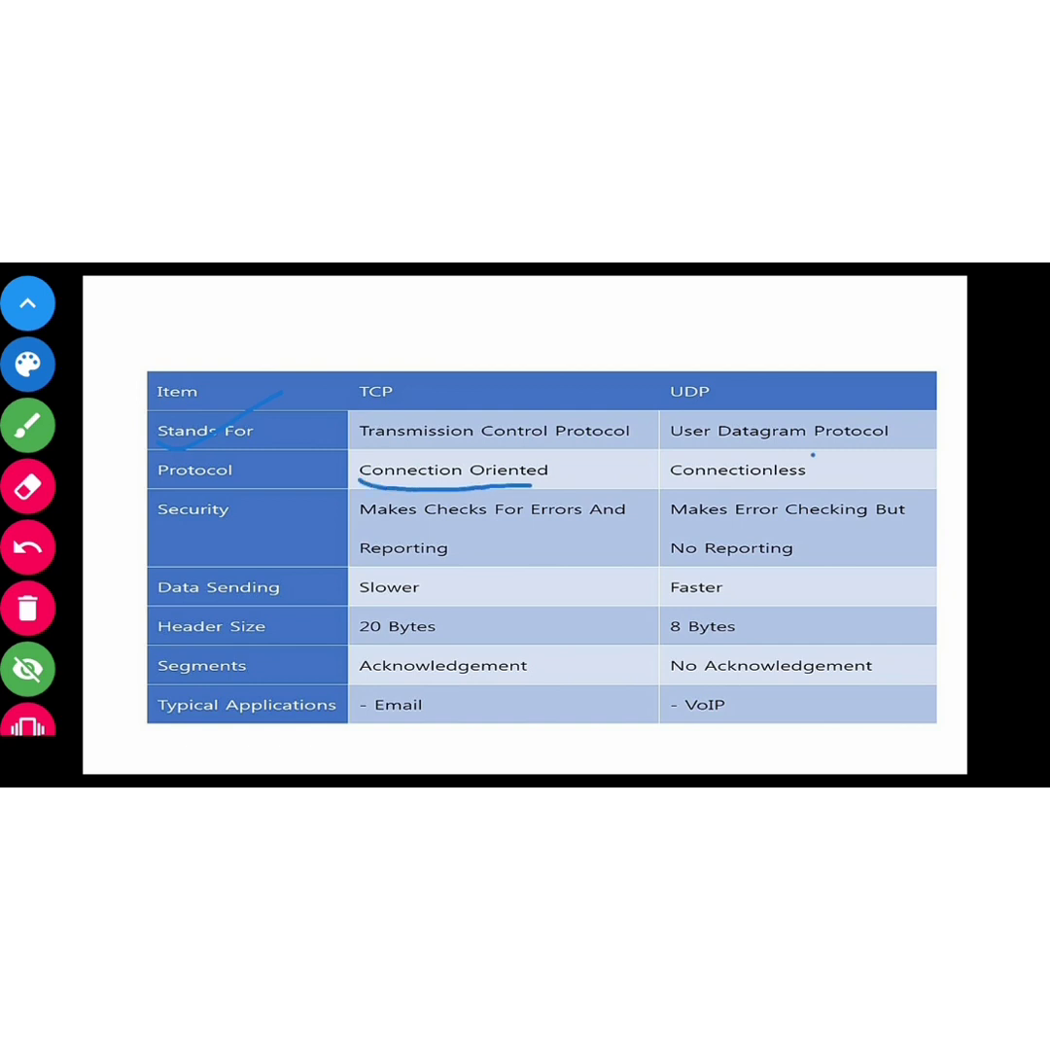
drag(669, 486, 813, 482)
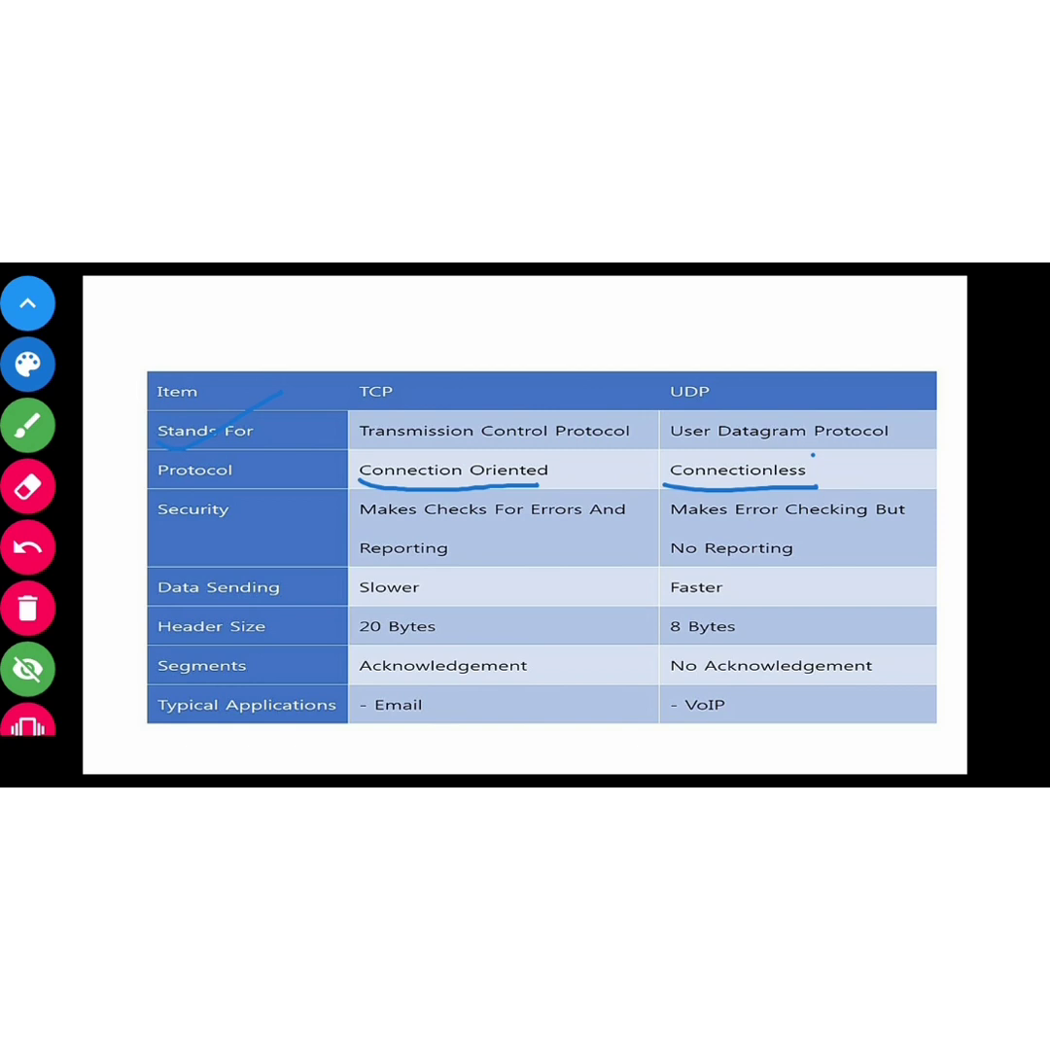
Mark Email under TCP, circle VoIP under UDP and tick the TCP column heading.
drag(365, 740, 477, 689)
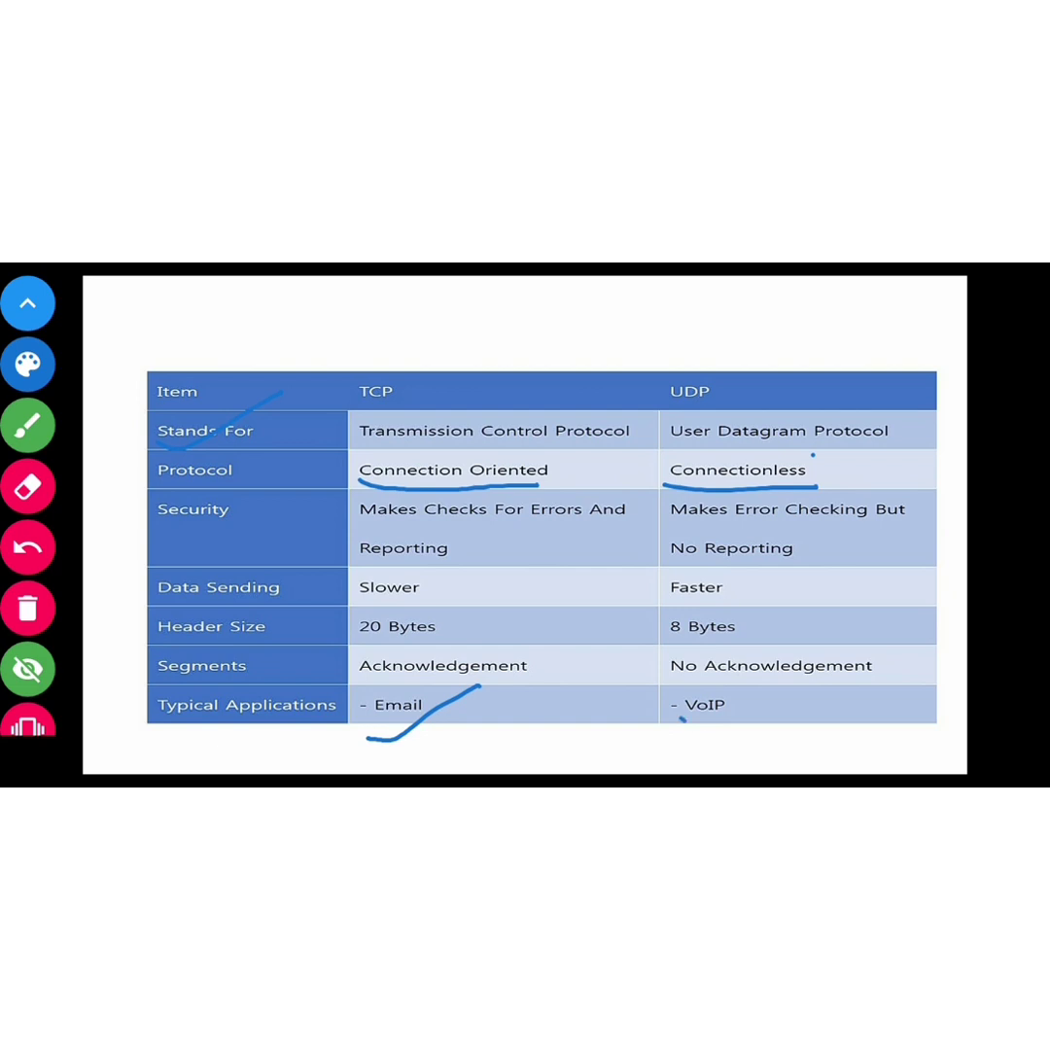
drag(671, 723, 817, 661)
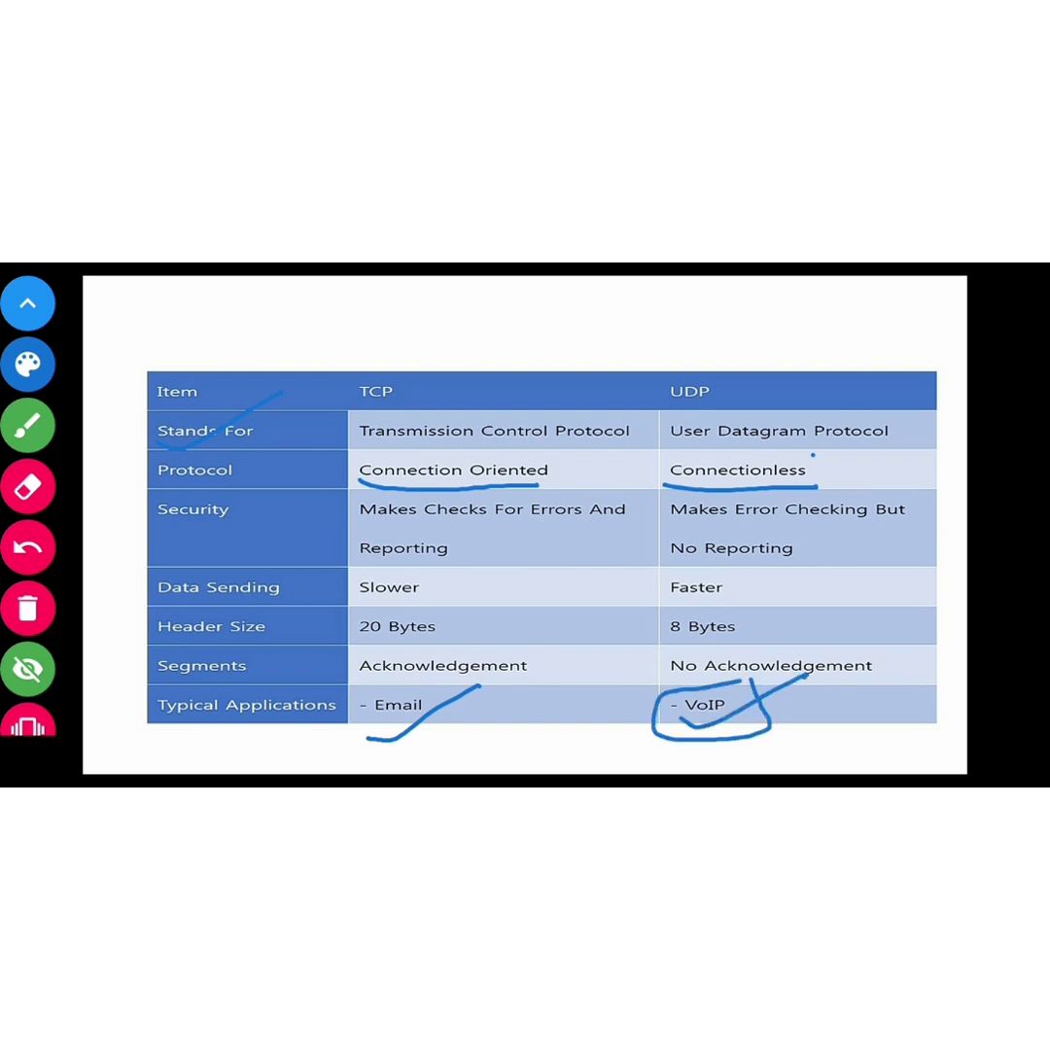
drag(346, 415, 418, 366)
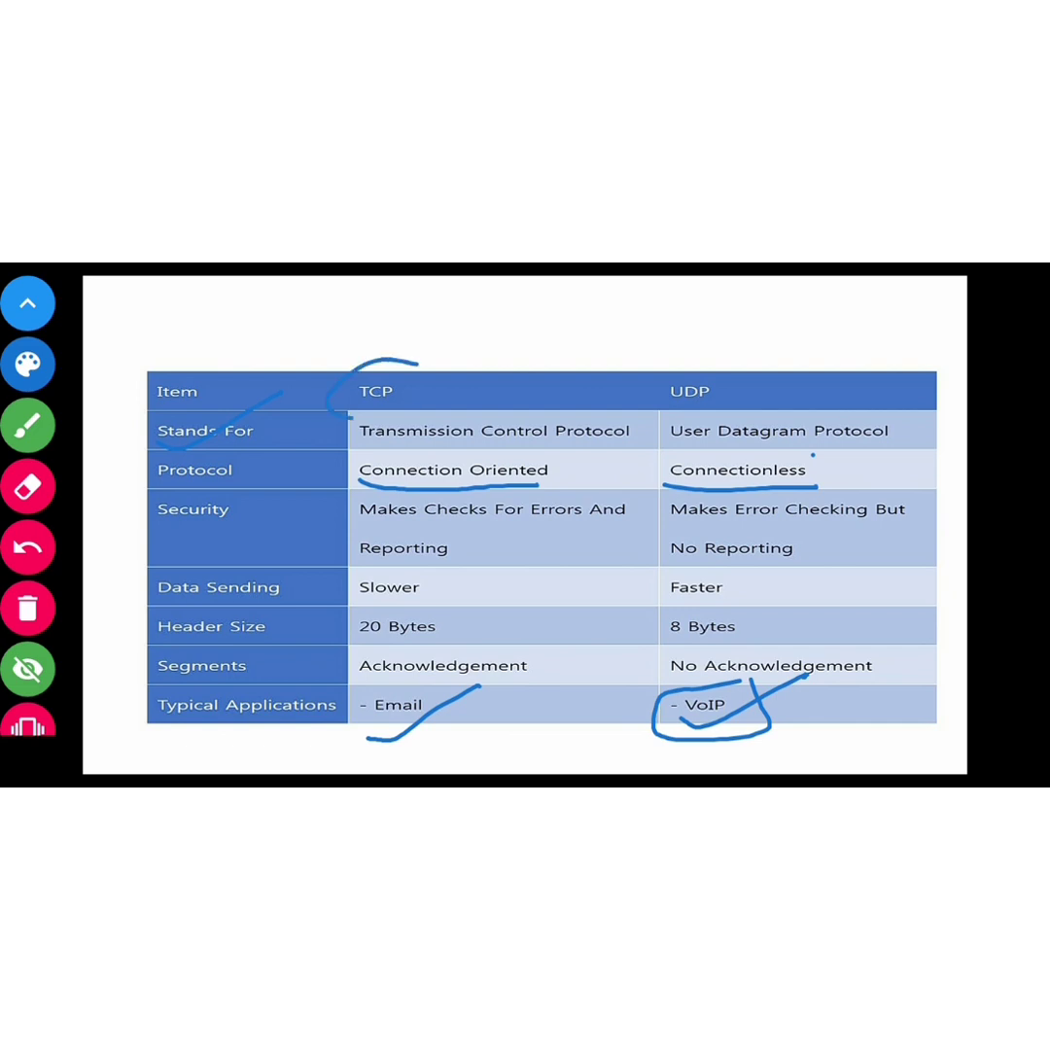